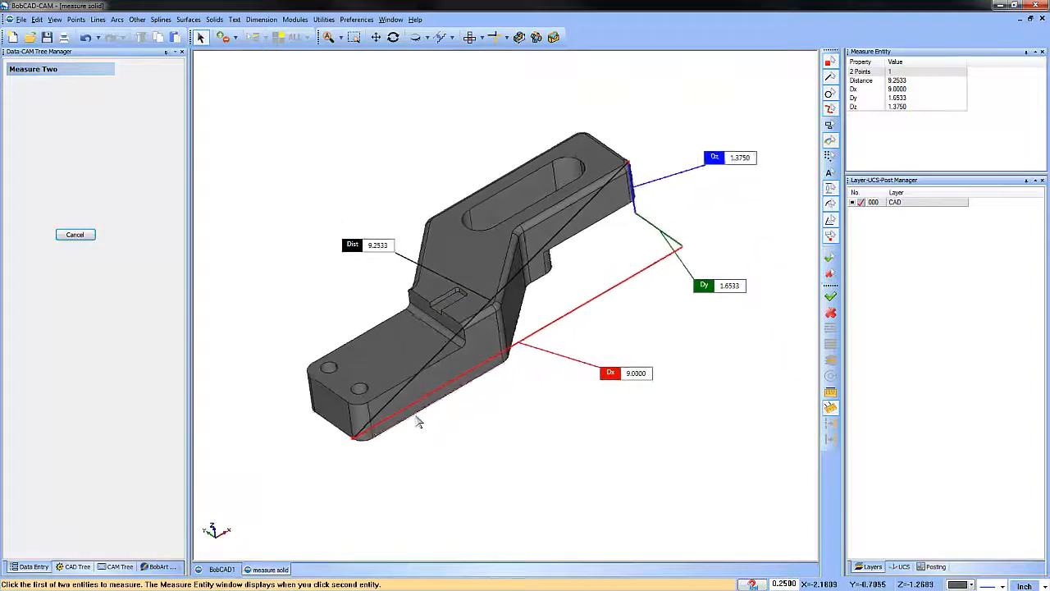
# Cancel the previous two-entity measurement from the Measure Two panel.
pyautogui.click(75, 233)
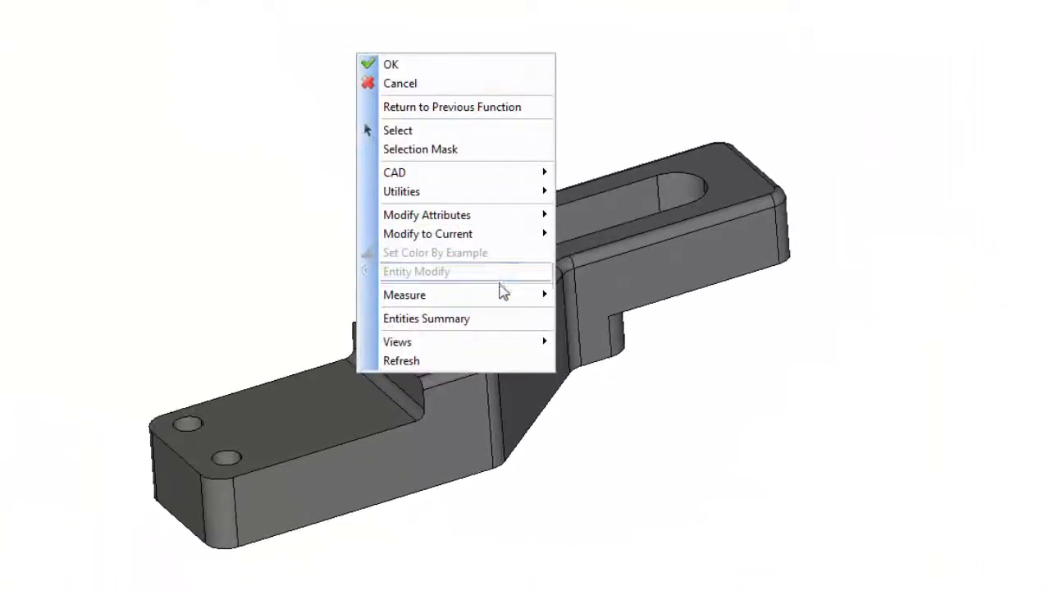
pyautogui.moveTo(404, 296)
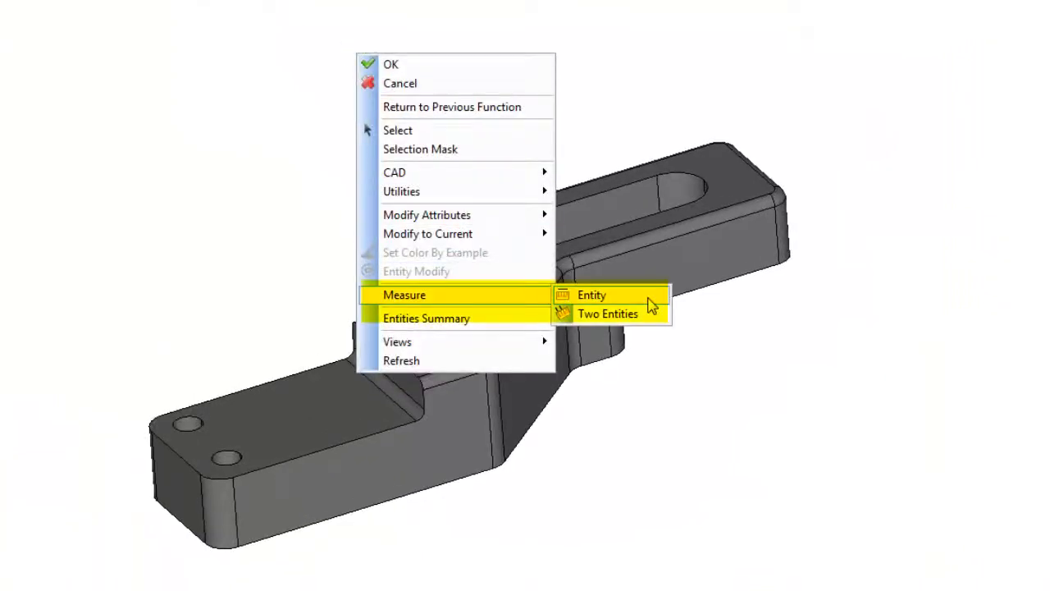
pyautogui.moveTo(648, 318)
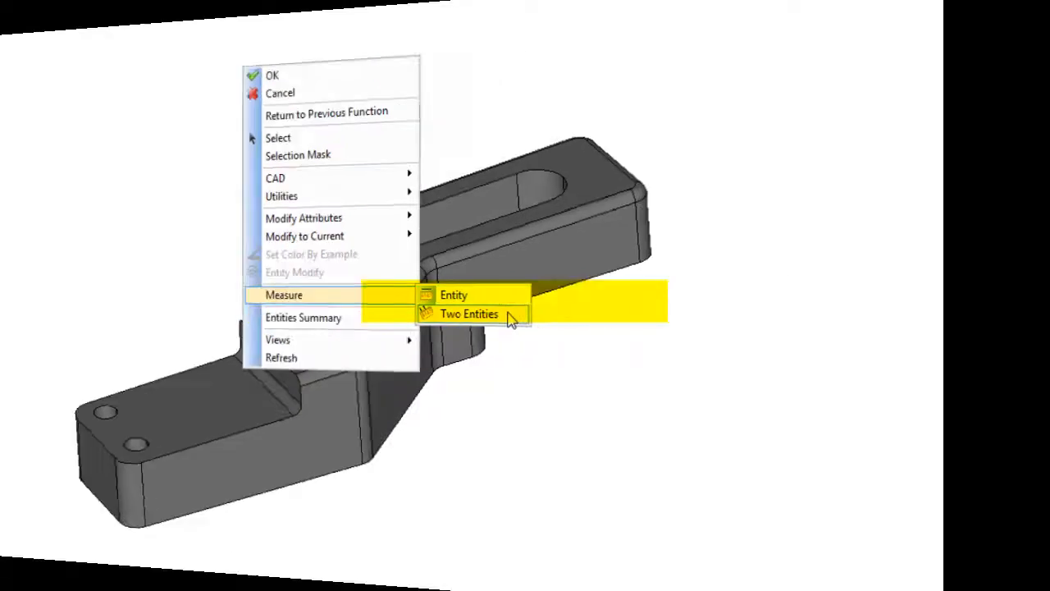
# Dismiss the right-click measure menu without measuring anything.
pyautogui.click(470, 313)
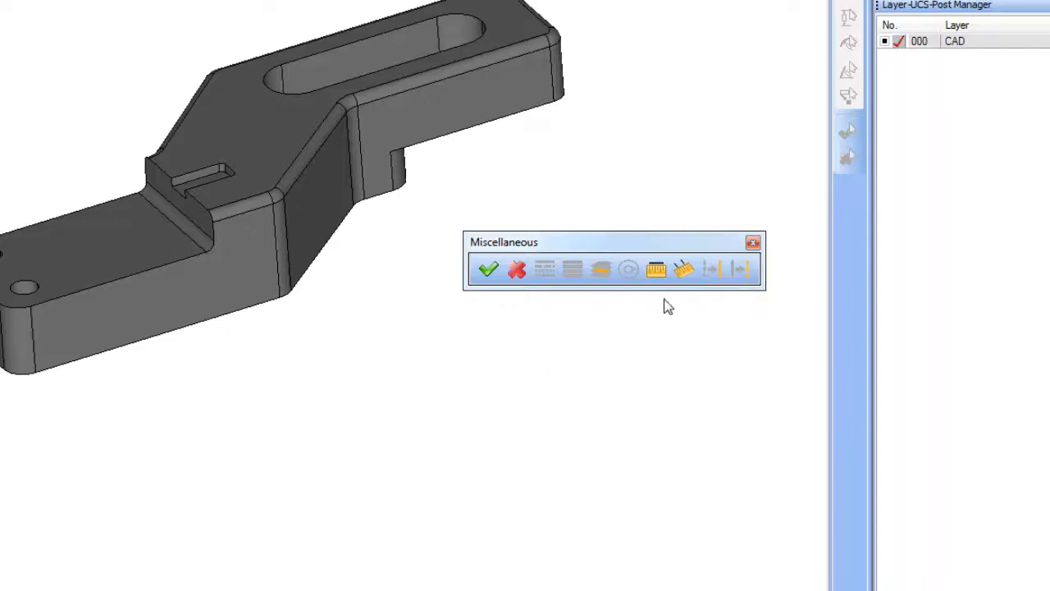
pyautogui.moveTo(656, 269)
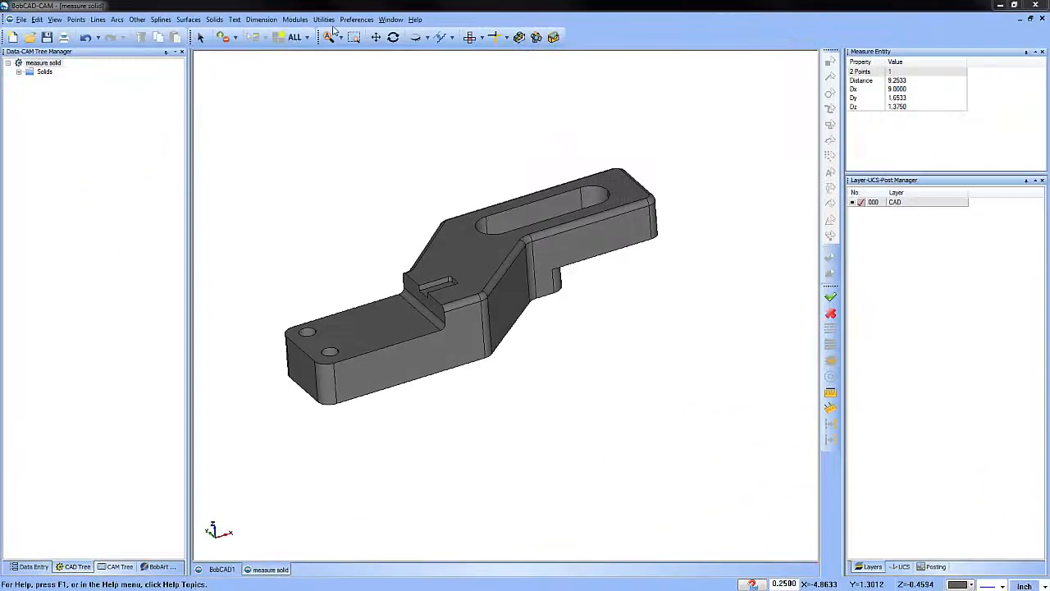
# Start Measure Two Entities from the Utilities menu.
pyautogui.click(323, 20)
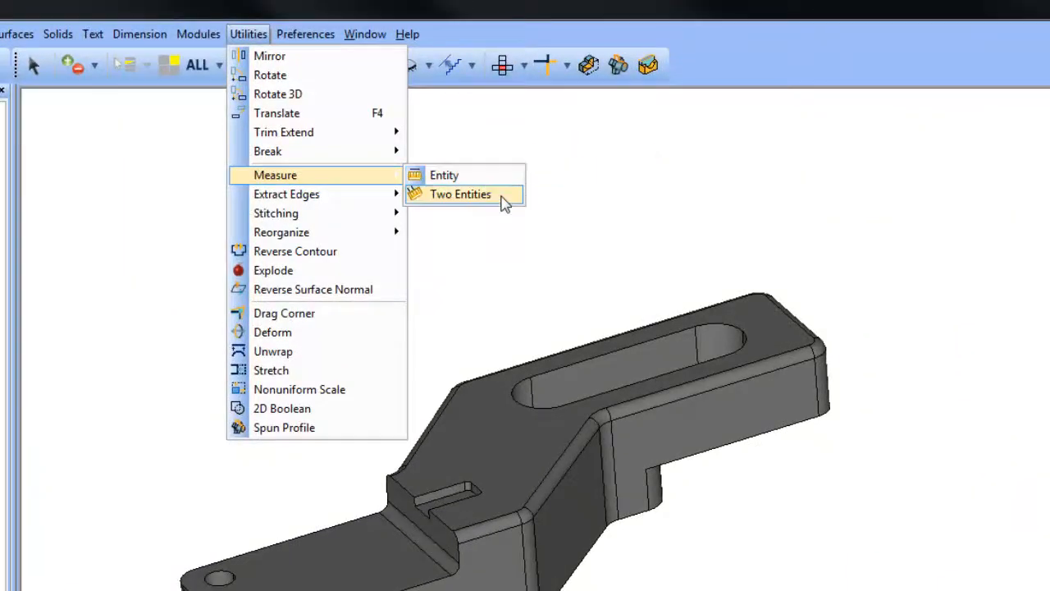
pyautogui.click(460, 194)
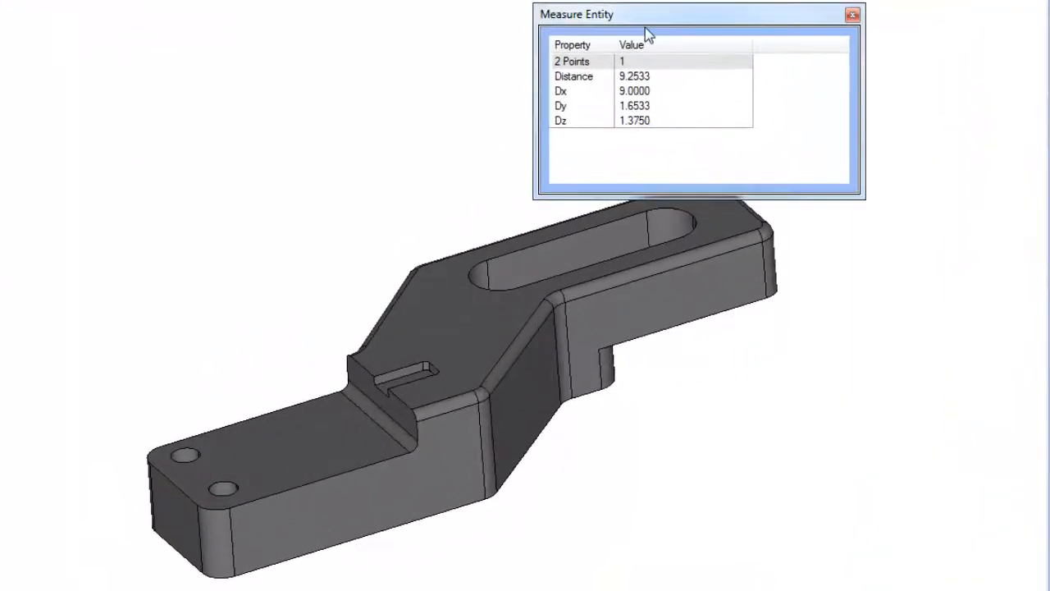
pyautogui.moveTo(764, 154)
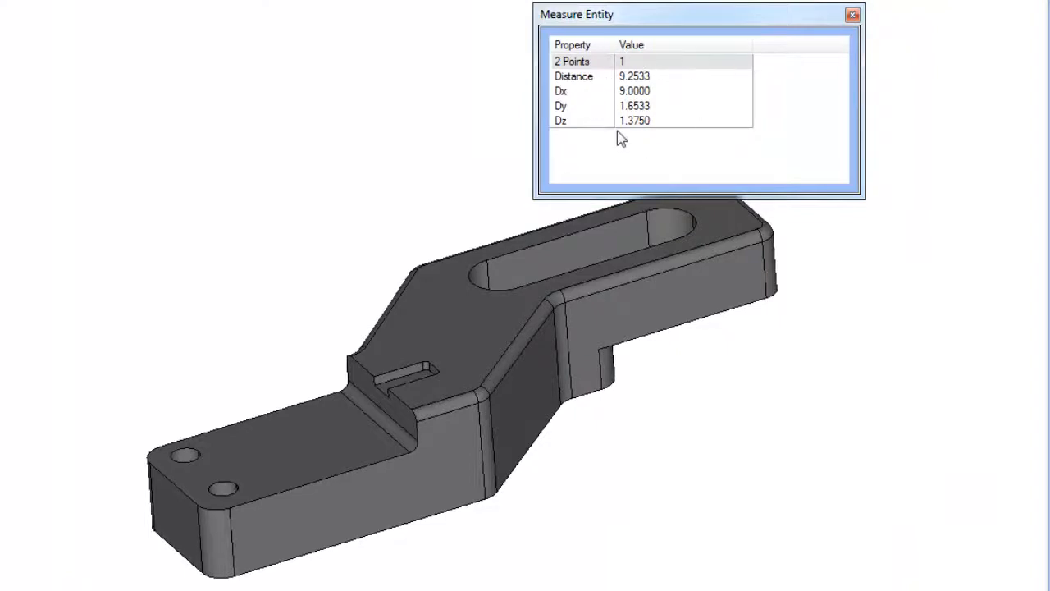
pyautogui.moveTo(732, 137)
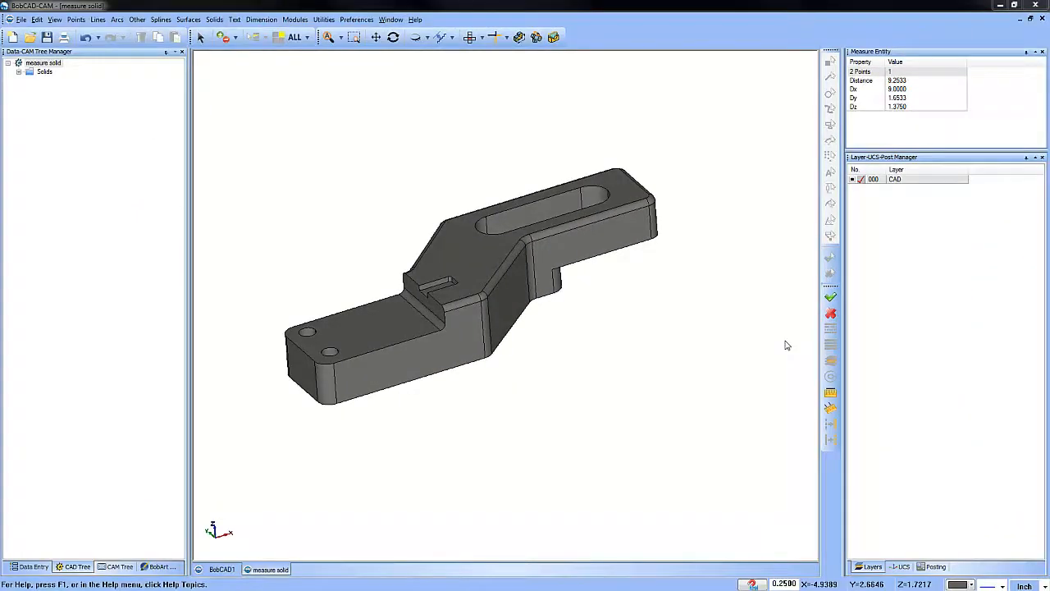
pyautogui.moveTo(756, 334)
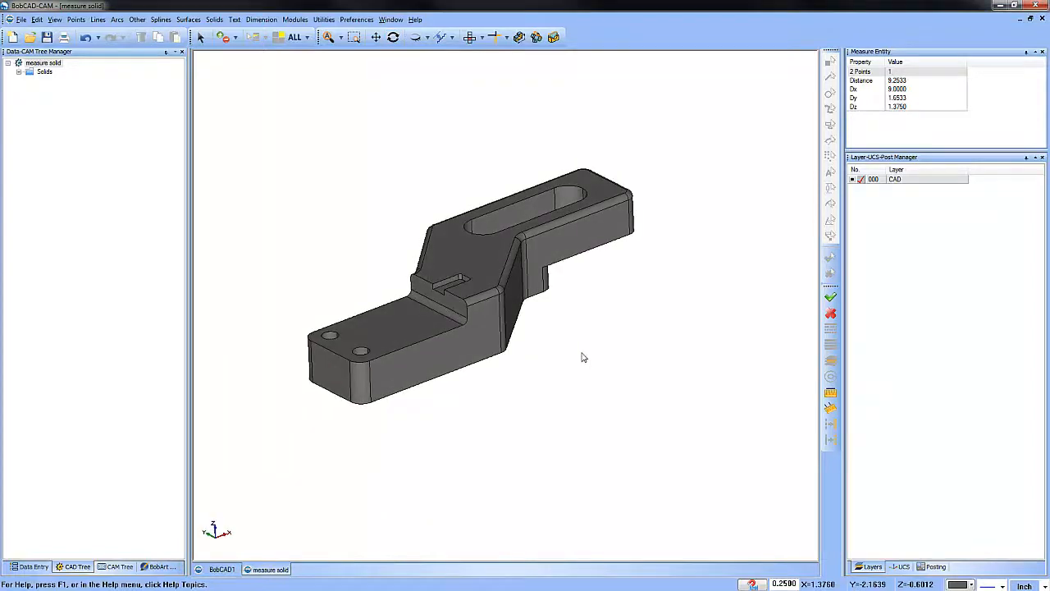
pyautogui.moveTo(617, 355)
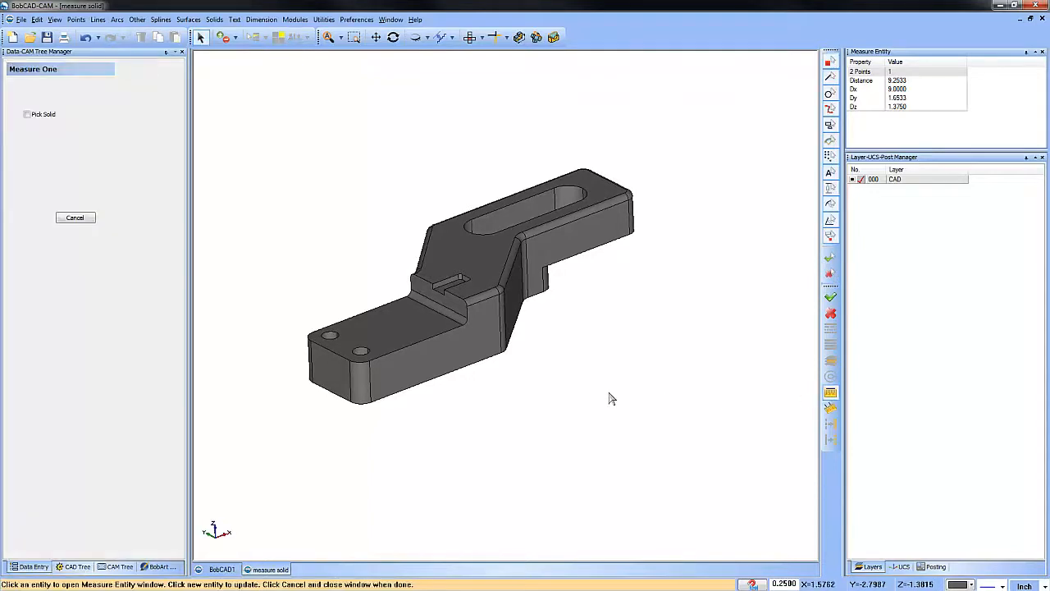
pyautogui.moveTo(603, 394)
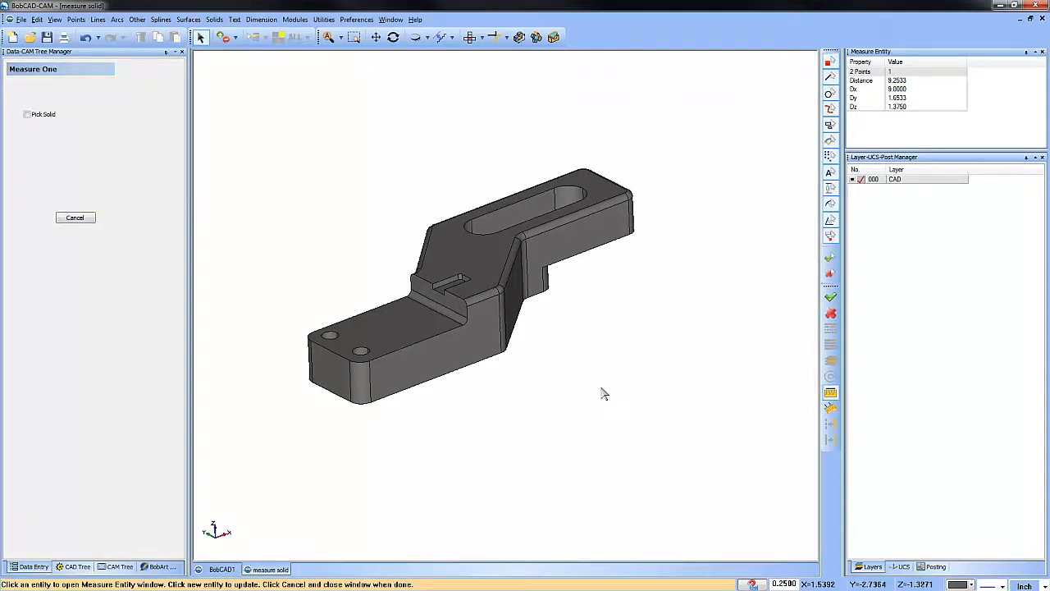
# Measure the small hole edge and five slot edges, listing each arc's and line's properties.
pyautogui.click(358, 351)
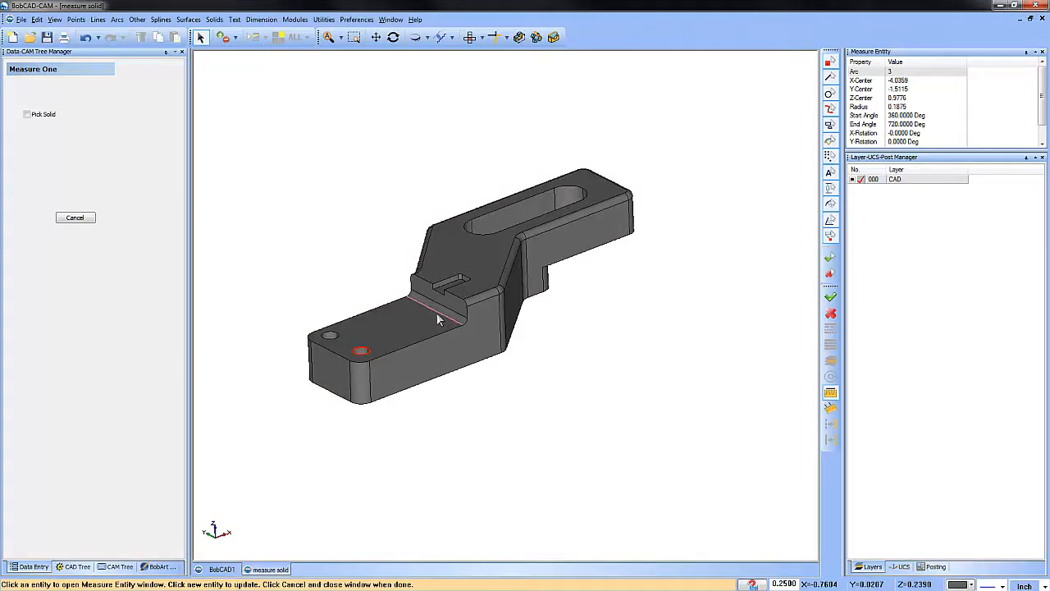
pyautogui.click(435, 309)
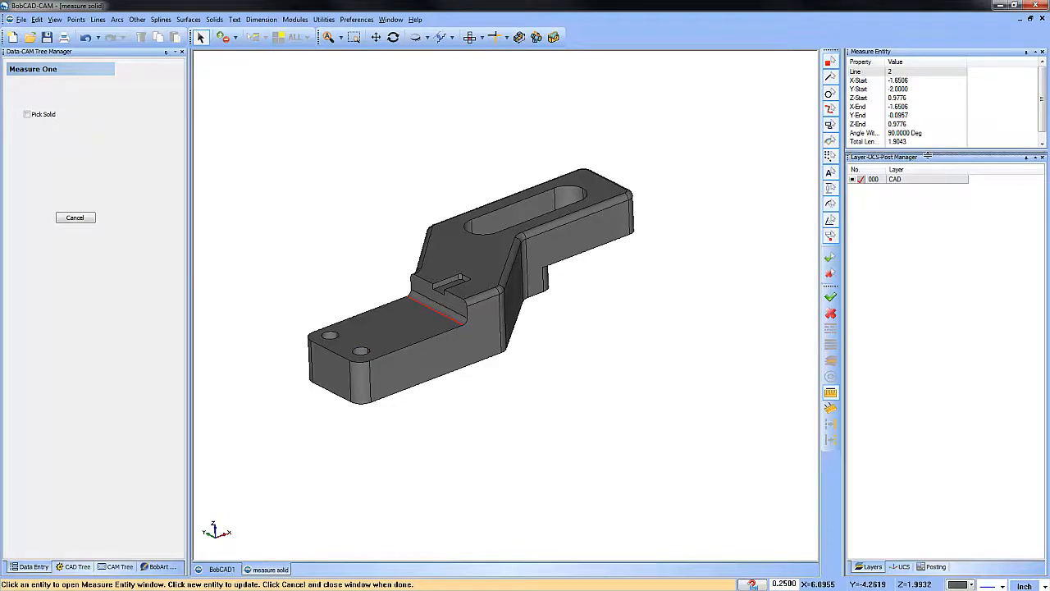
pyautogui.click(498, 319)
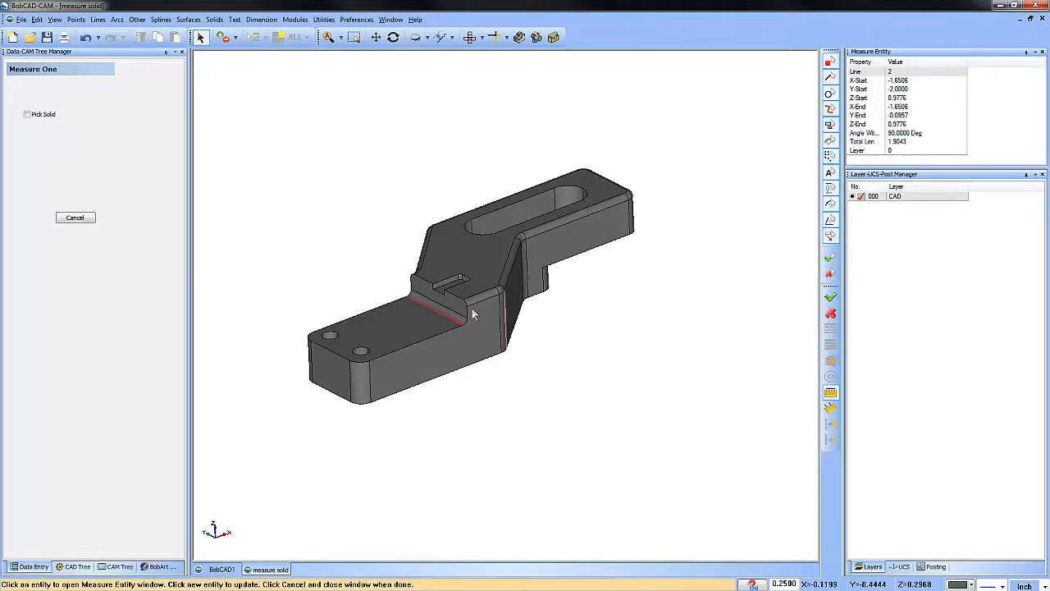
pyautogui.click(468, 304)
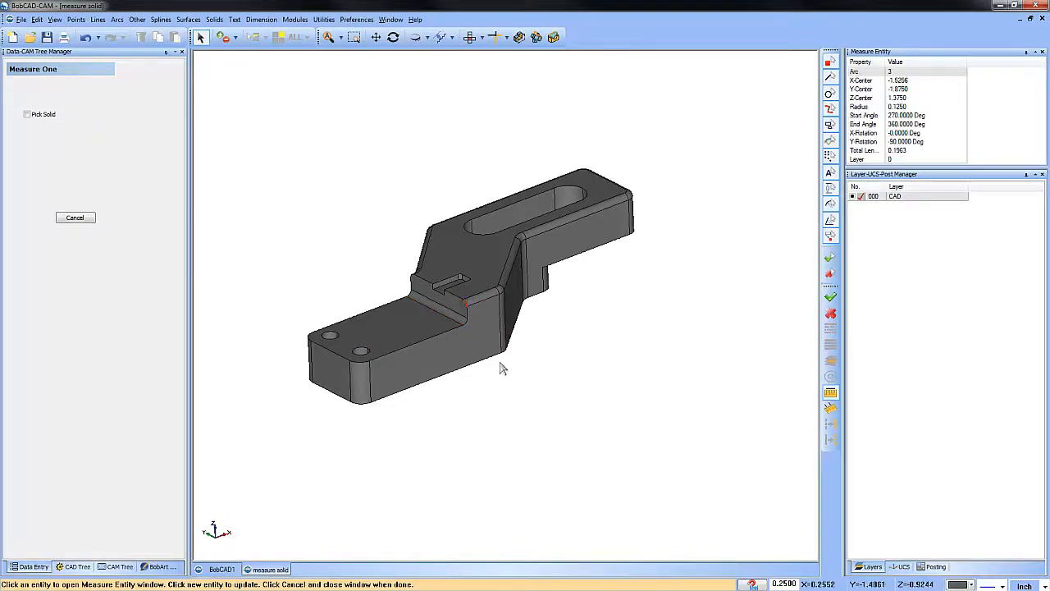
pyautogui.click(435, 299)
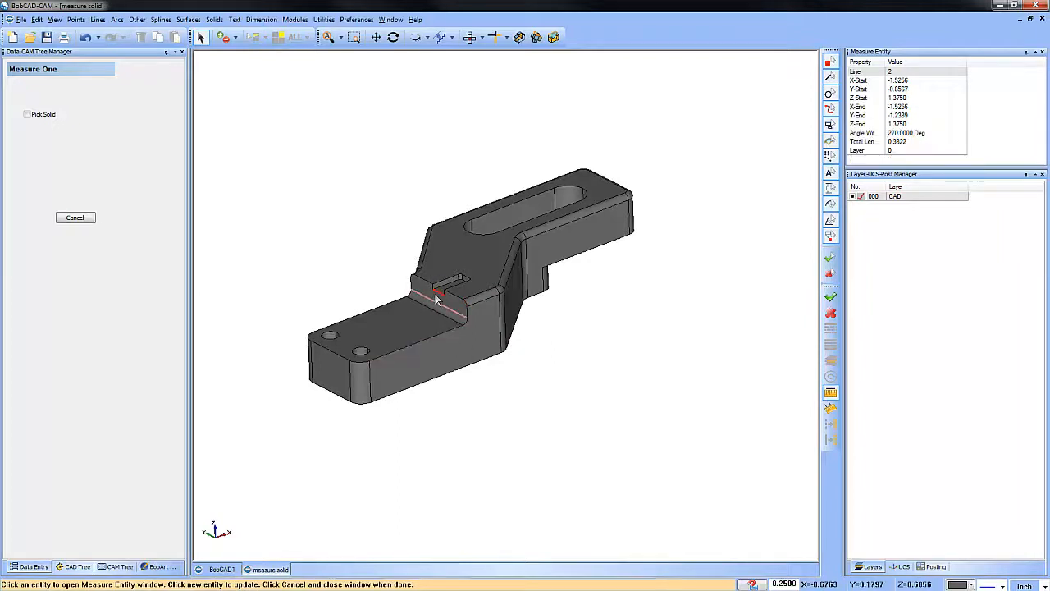
pyautogui.click(434, 289)
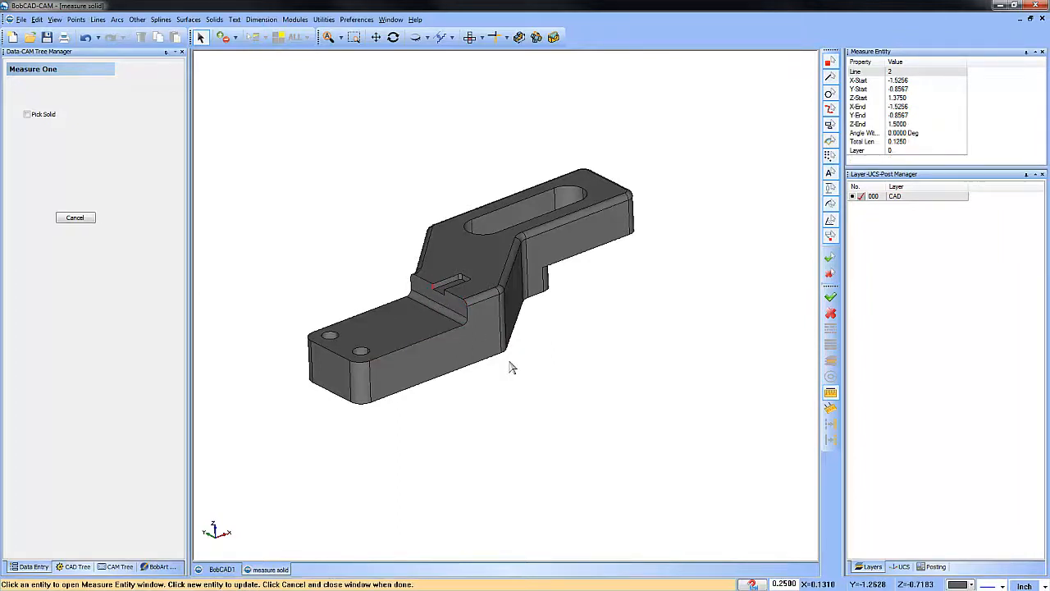
pyautogui.moveTo(719, 400)
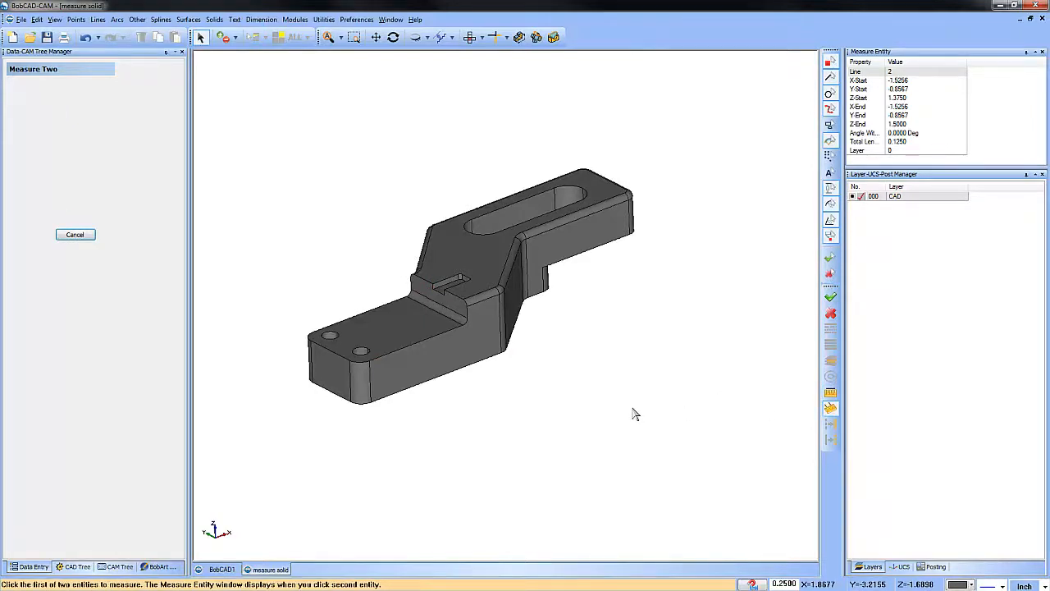
pyautogui.moveTo(443, 418)
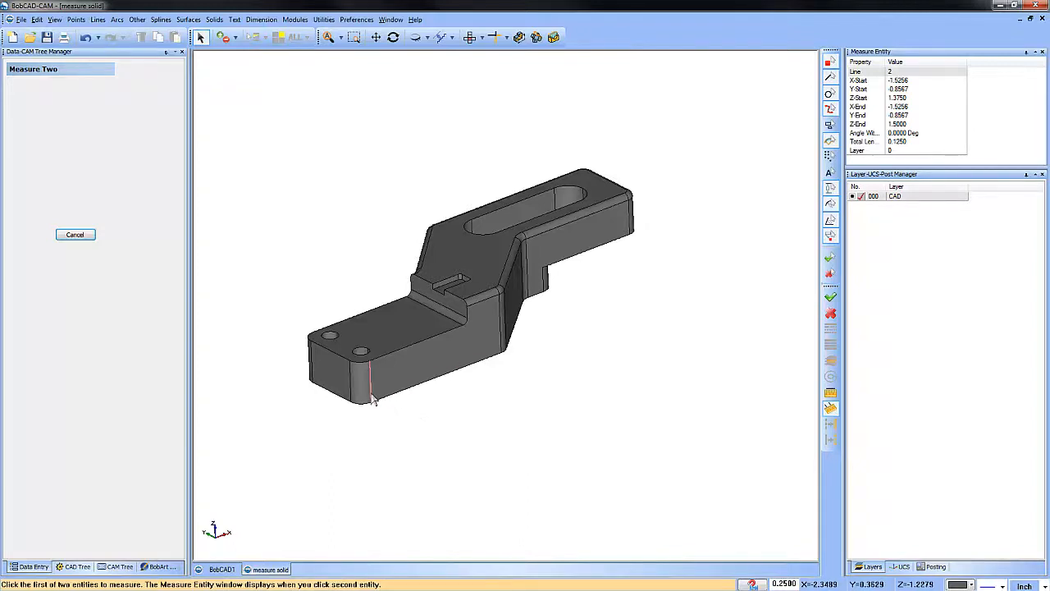
# Pick two base edges to report a 2.4784 distance with Dx, Dy, Dz flags.
pyautogui.click(370, 402)
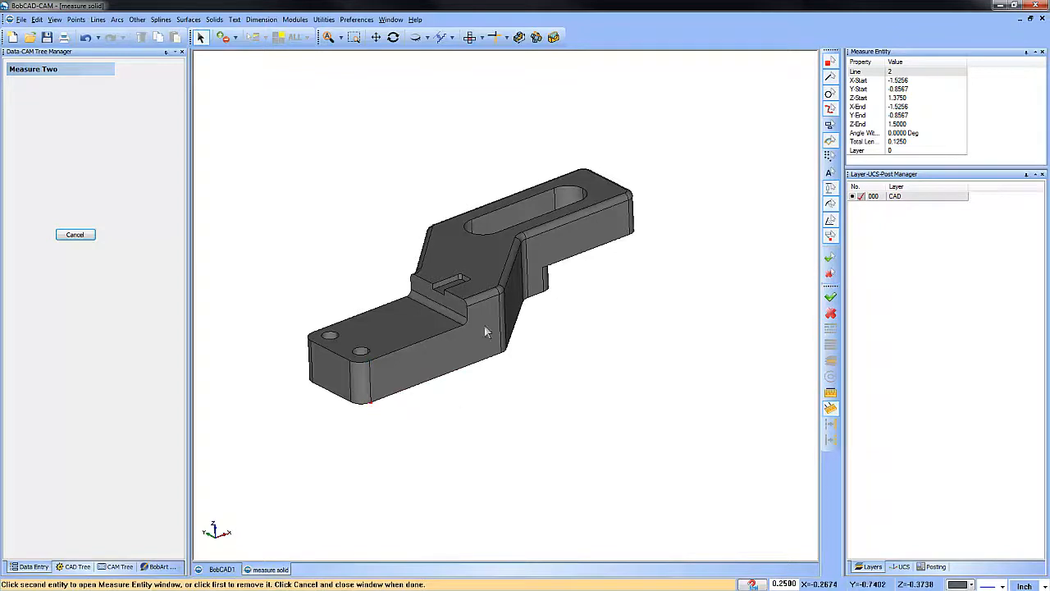
pyautogui.click(499, 319)
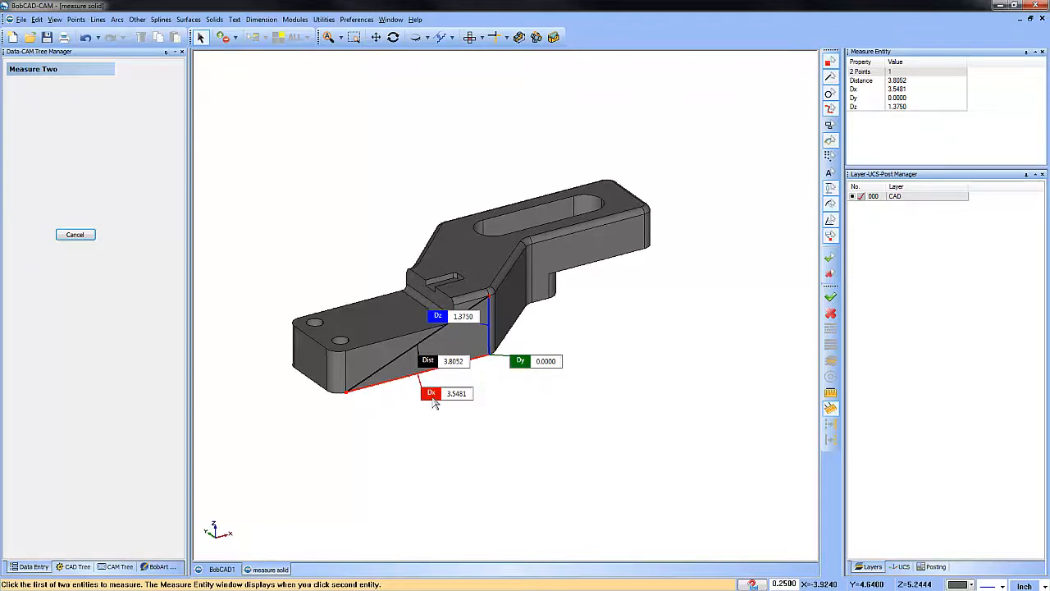
pyautogui.moveTo(433, 367)
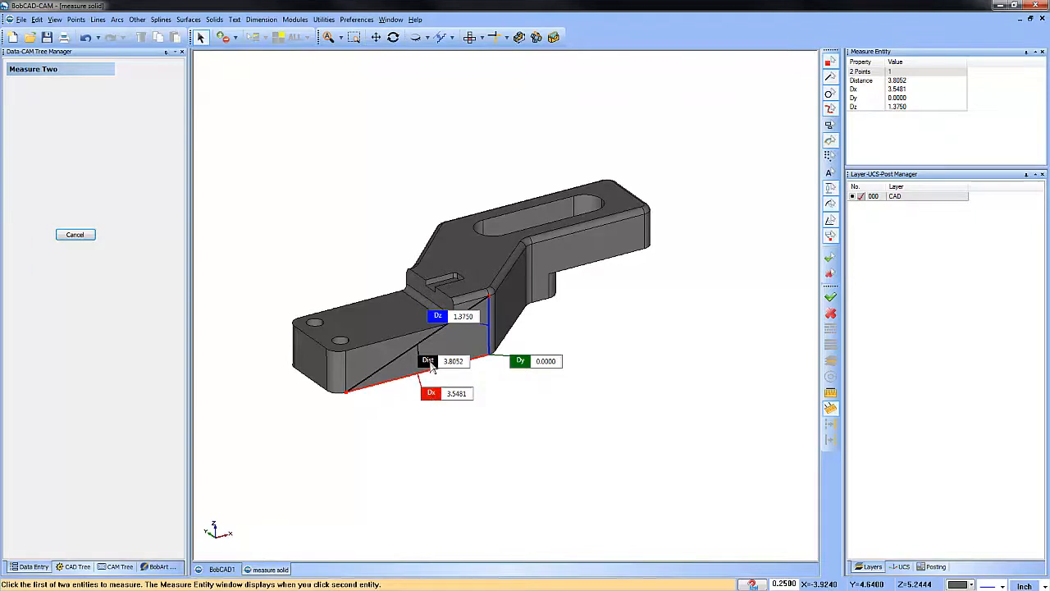
pyautogui.moveTo(574, 418)
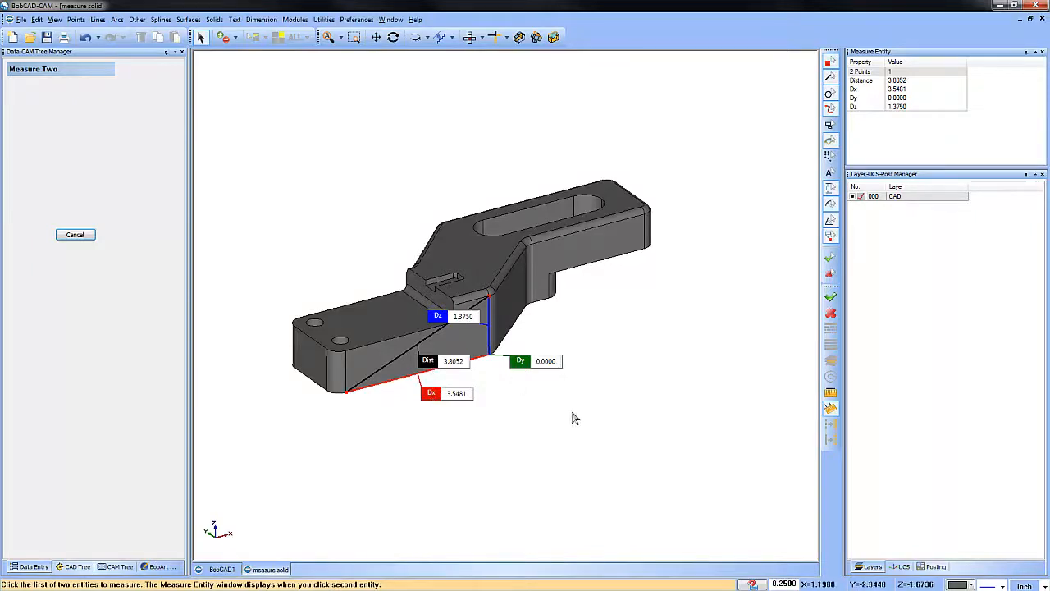
pyautogui.moveTo(492, 328); pyautogui.dragTo(587, 292)
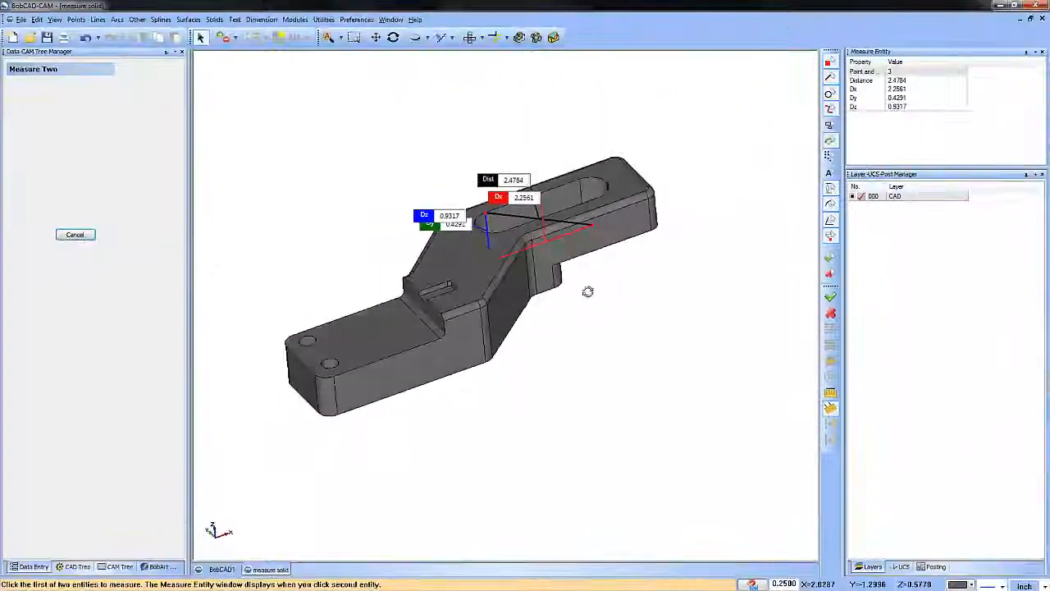